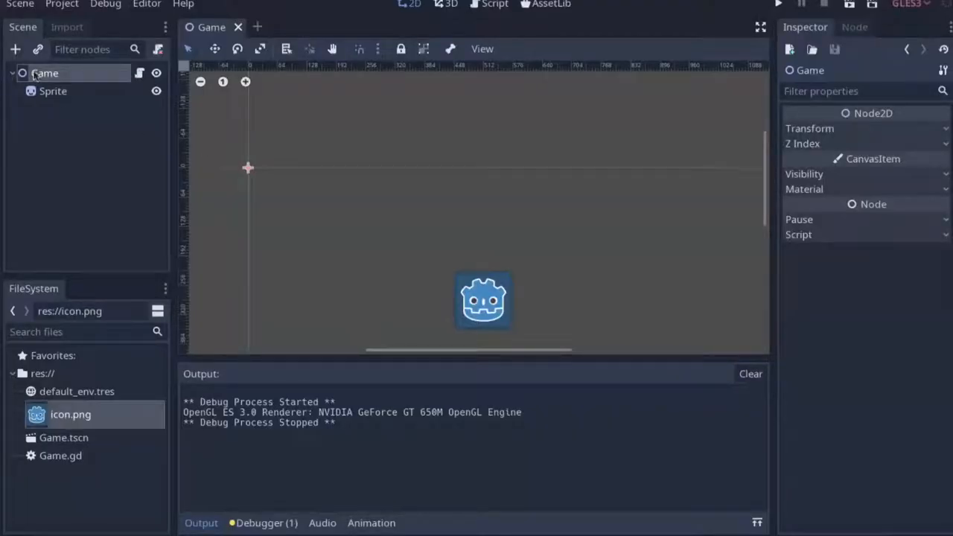
Select the Sprite node and adjust its Modulate colour under Visibility.
left_click(53, 90)
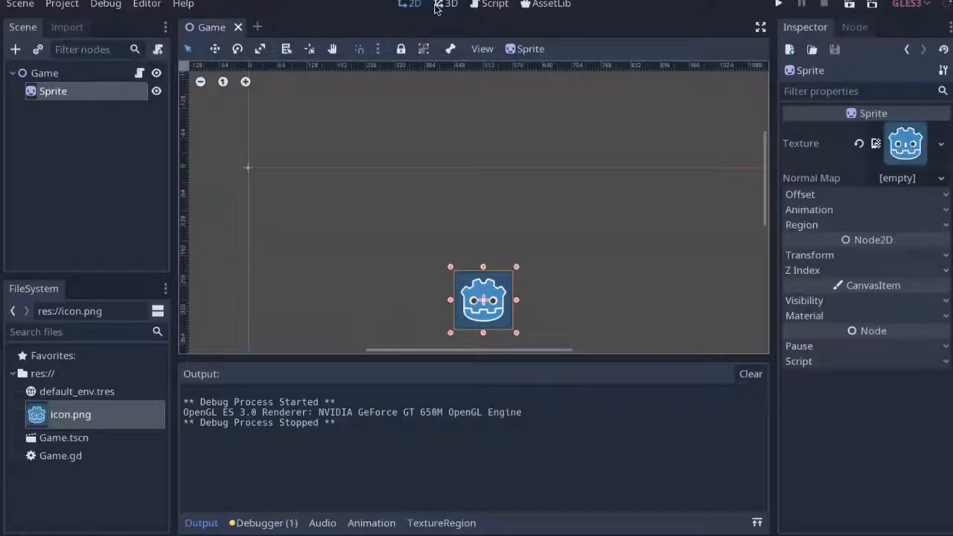
left_click(494, 5)
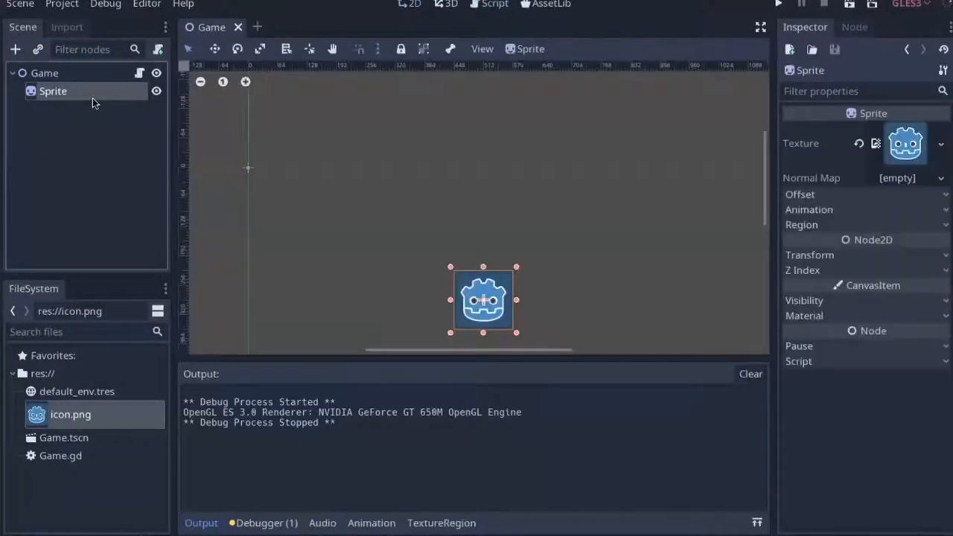
left_click(804, 300)
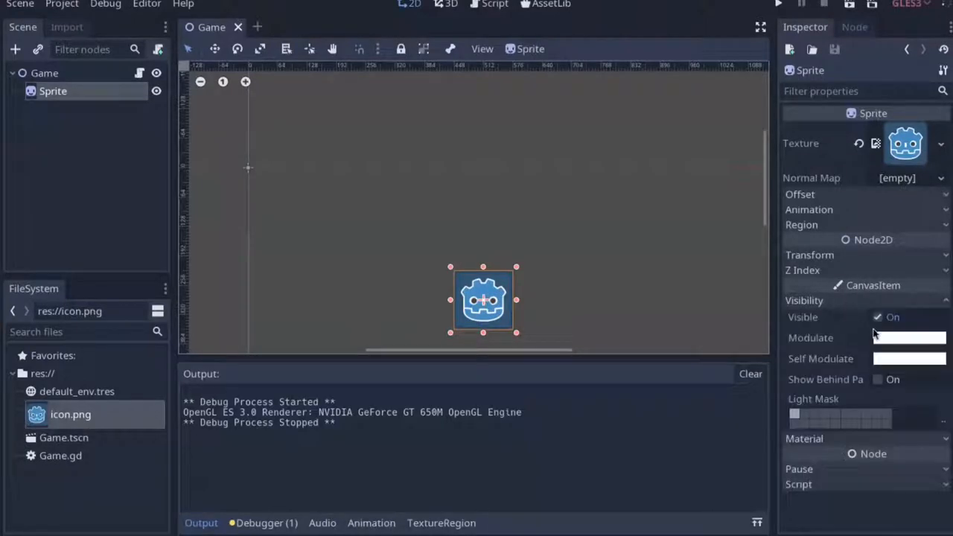
left_click(909, 338)
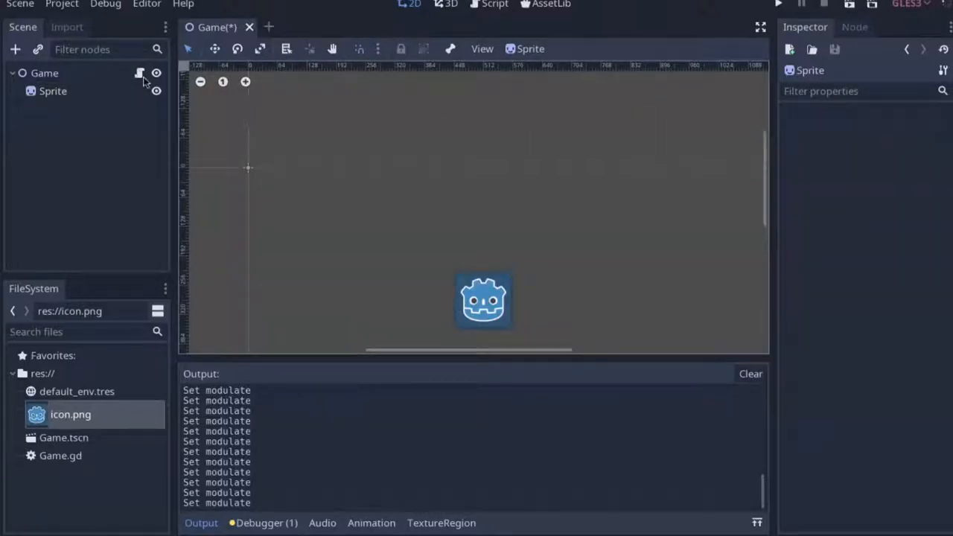
Add a Tween child node under Sprite and rename it SpriteTween.
left_click(44, 72)
type("tw")
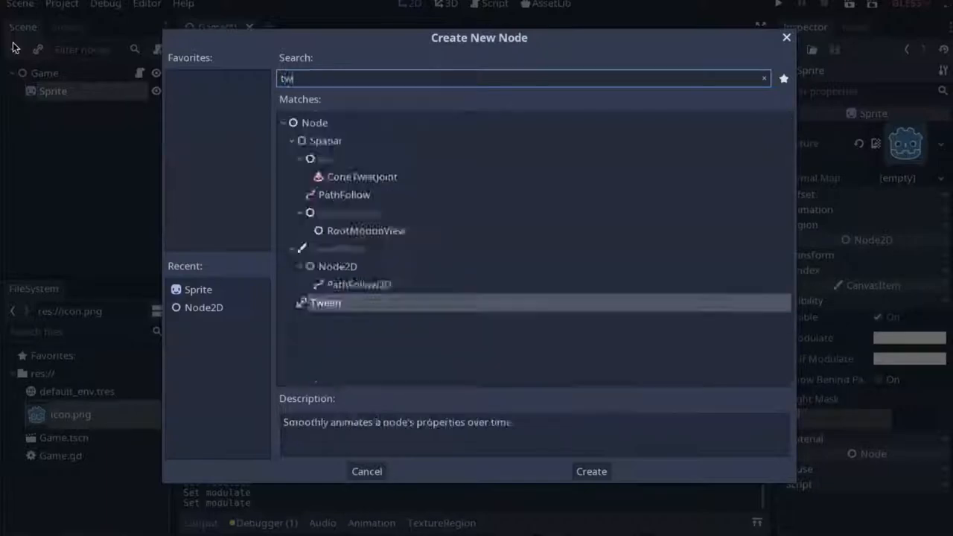
left_click(591, 471)
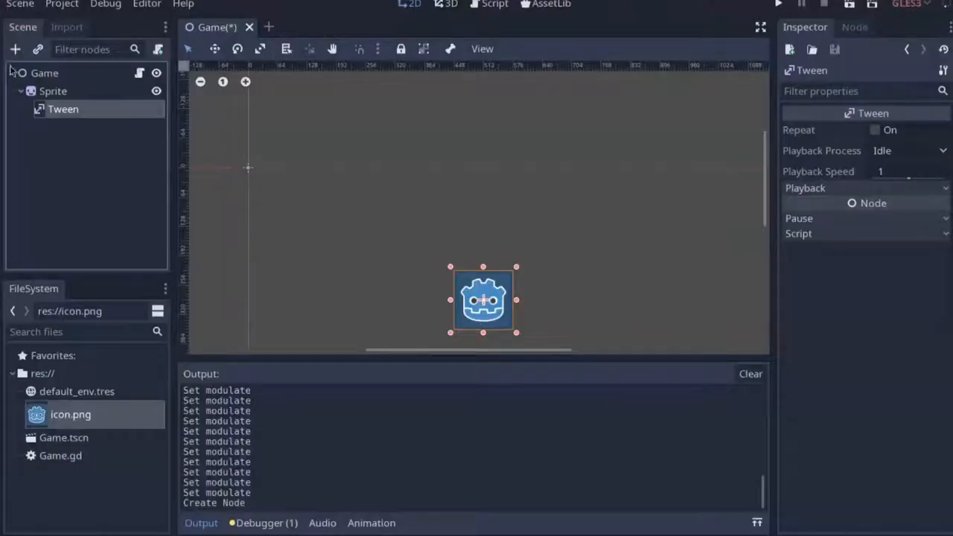
left_click(494, 4)
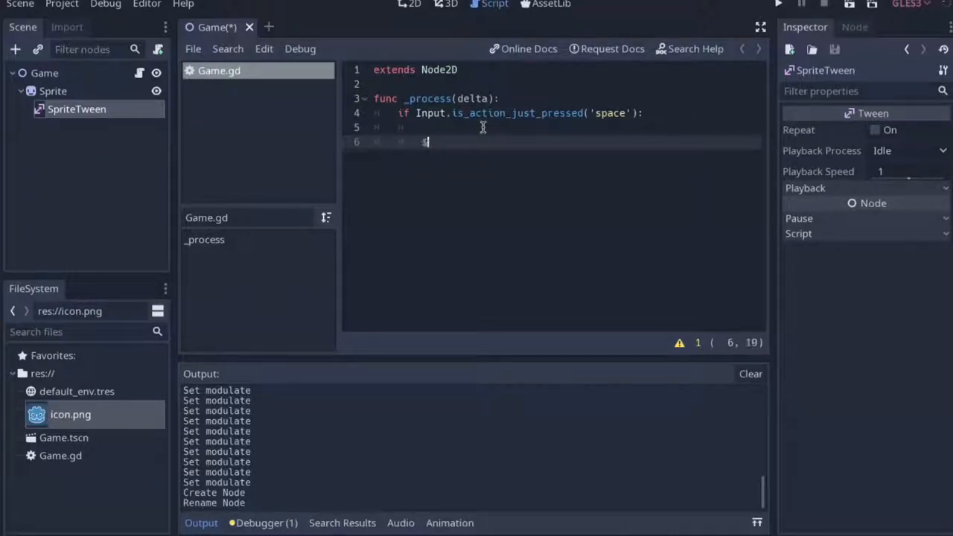
Write $Sprite/SpriteTween.interpolate_property($Sprite, 'modulate', $Sprite.modulate, Color(1, 0, 0, 1)) in Game.gd.
type("$Sprite/SpriteTween.inter")
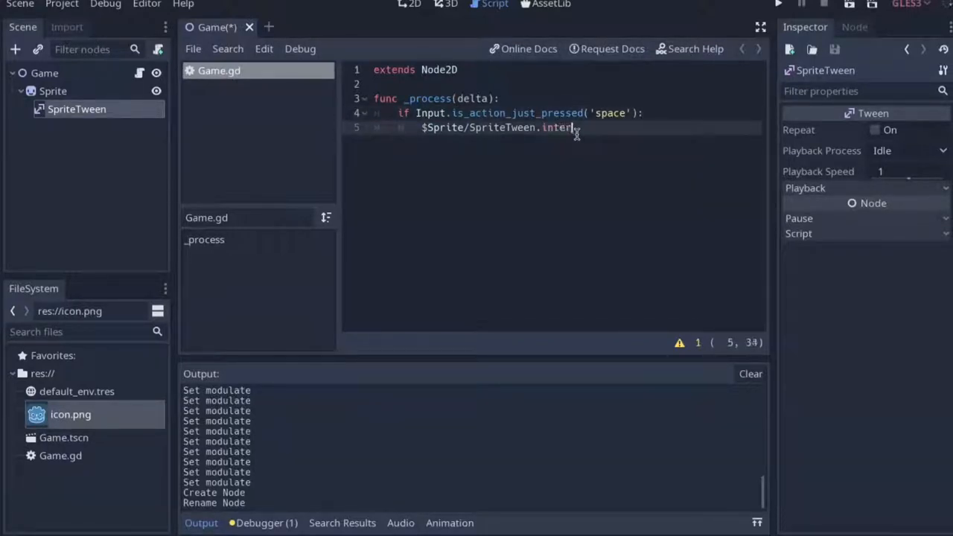
type("p")
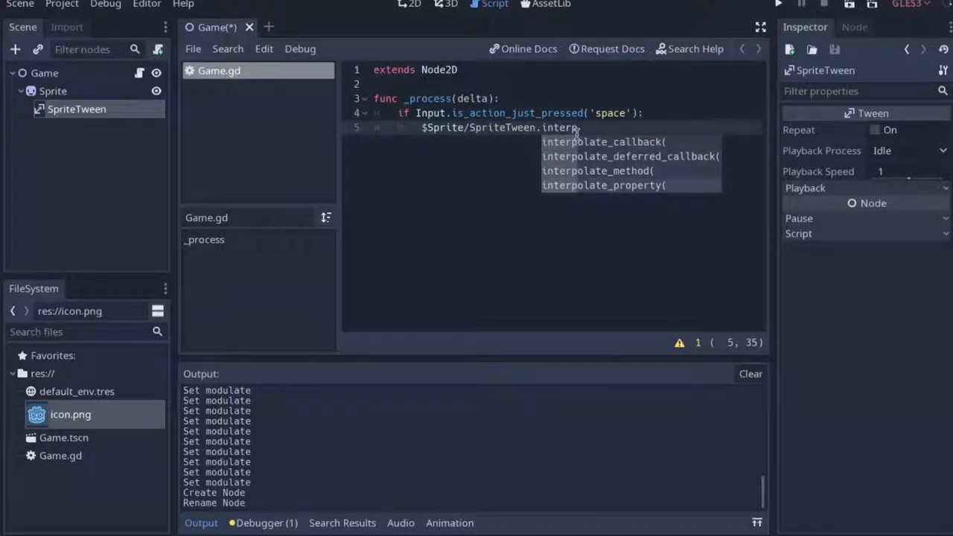
left_click(603, 185)
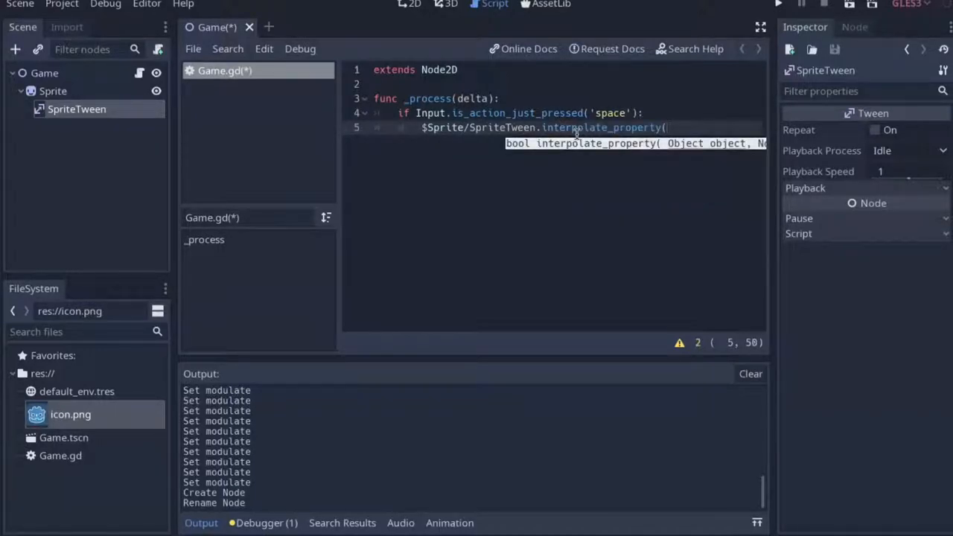
type("$Sprite,")
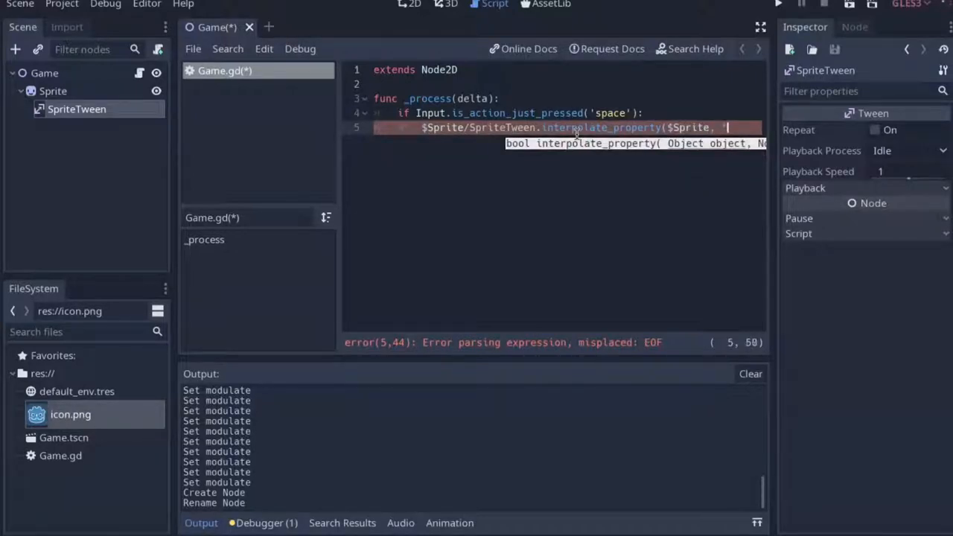
type("'modulate',")
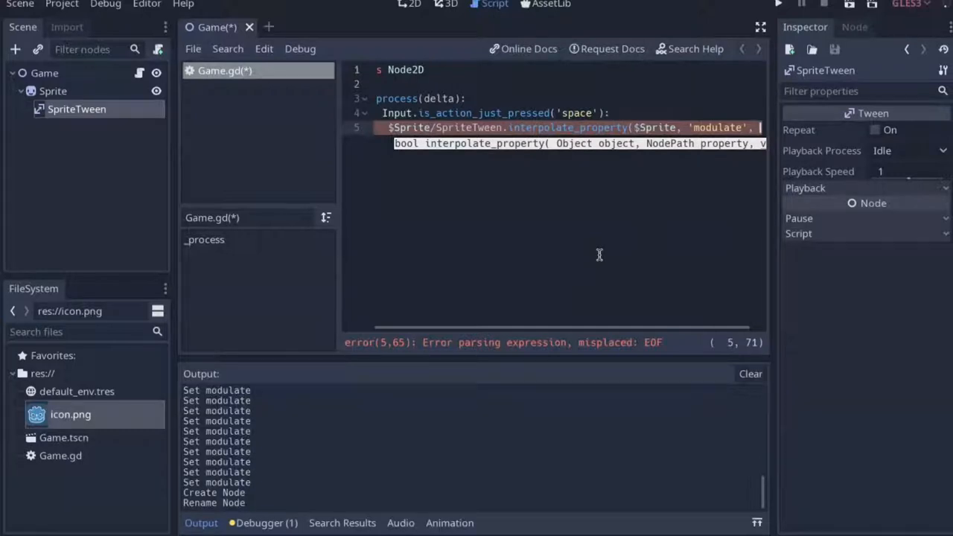
type("$Sprite.modulate")
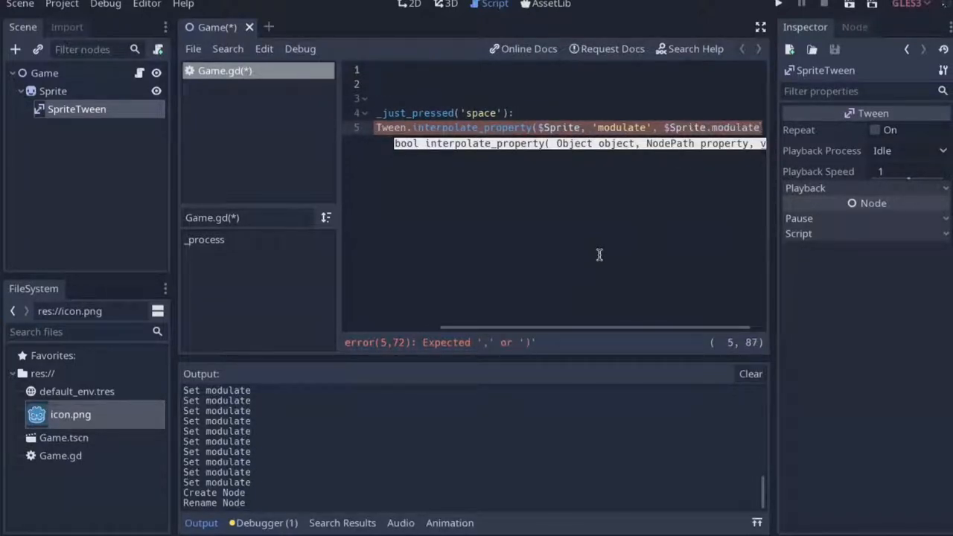
type("Col")
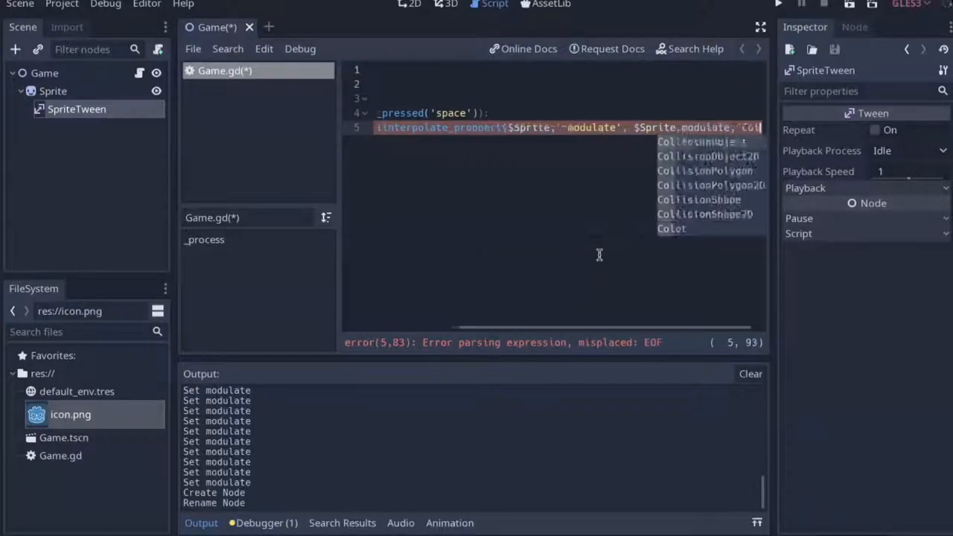
type("Color(1, 0, 0, 1), 0.")
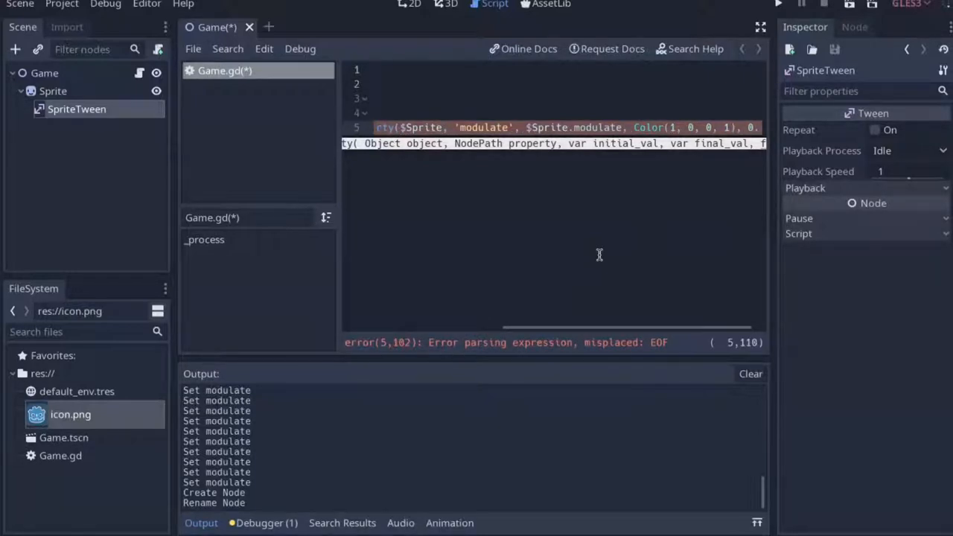
type("1")
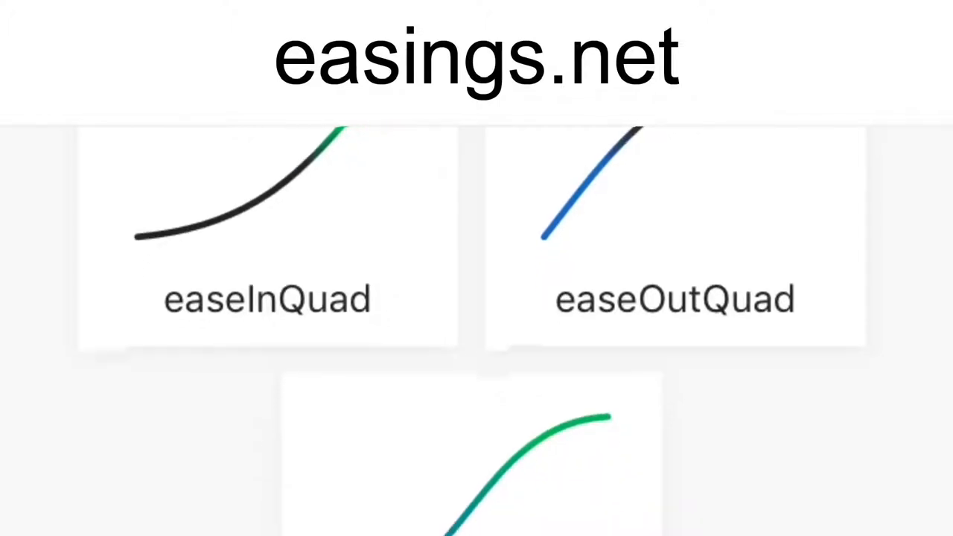
Scroll through easings.net to compare curves like easeInQuad and easeOutQuad.
scroll("down", 3)
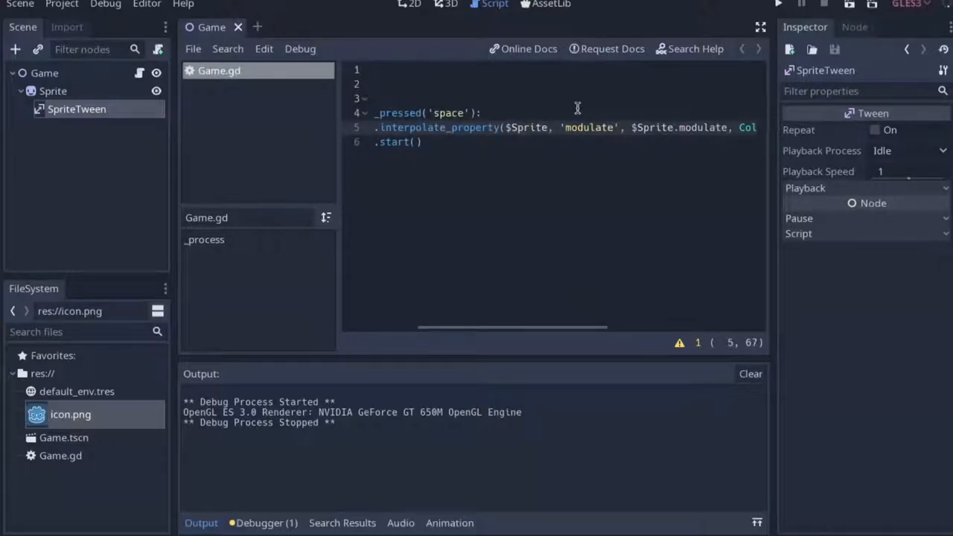
Change the tweened property to 'modulate:a' and save Game.gd.
type(":a")
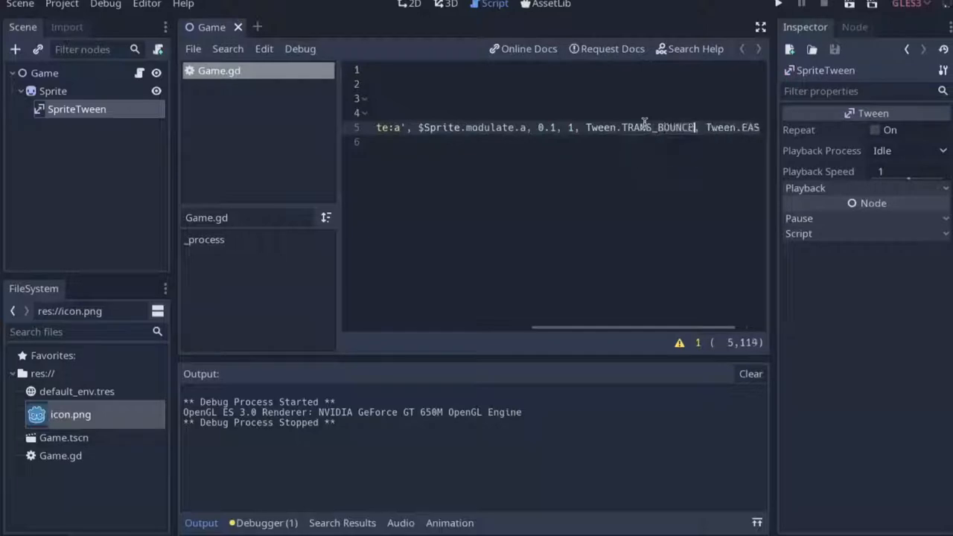
key("ctrl+s")
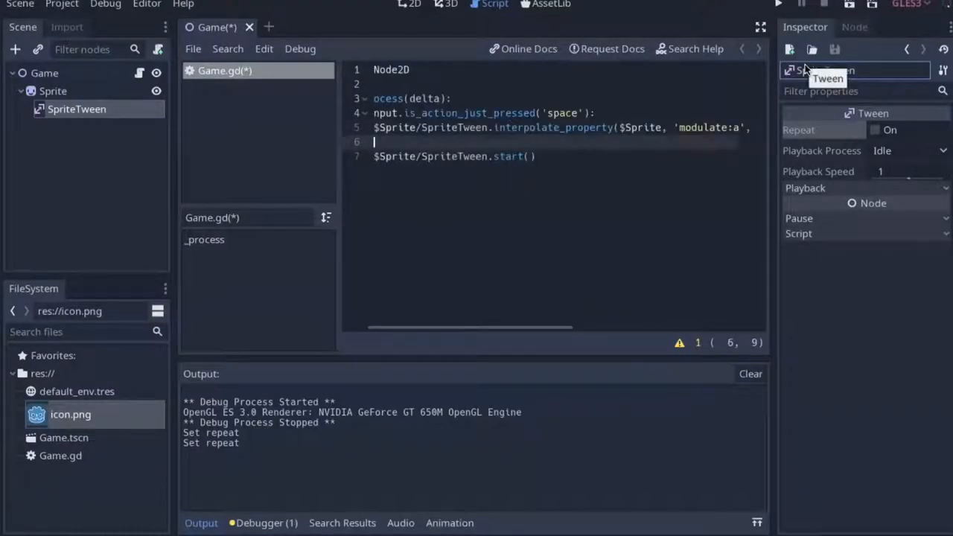
Add a position tween to Vector2(-20, -20) with quad ease-out, then run the game.
type("$S")
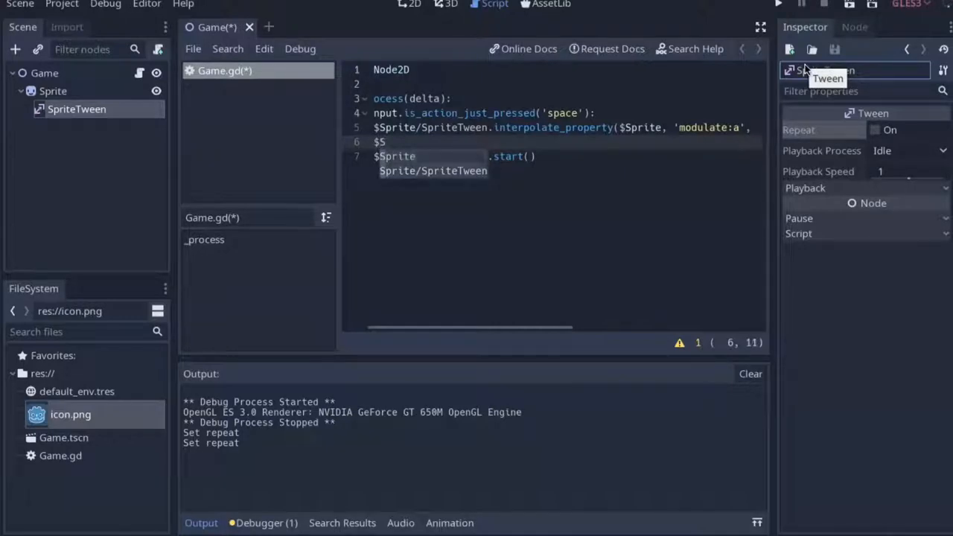
type(".interpolate_property(")
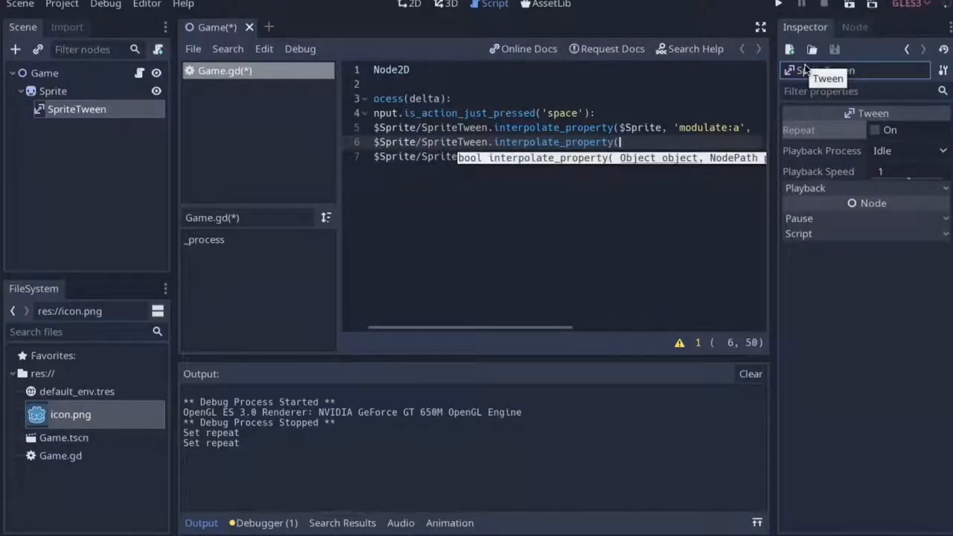
type("$Sprite,")
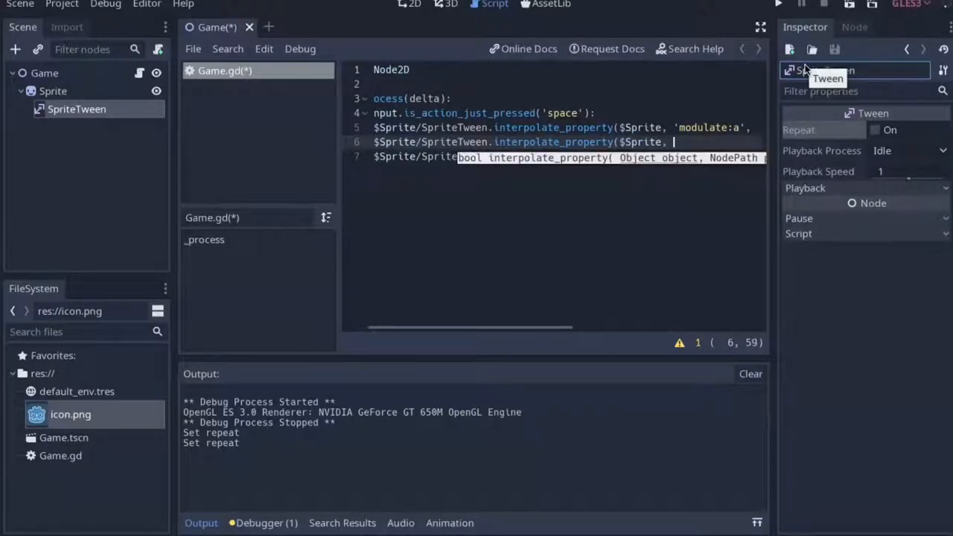
type("AABB")
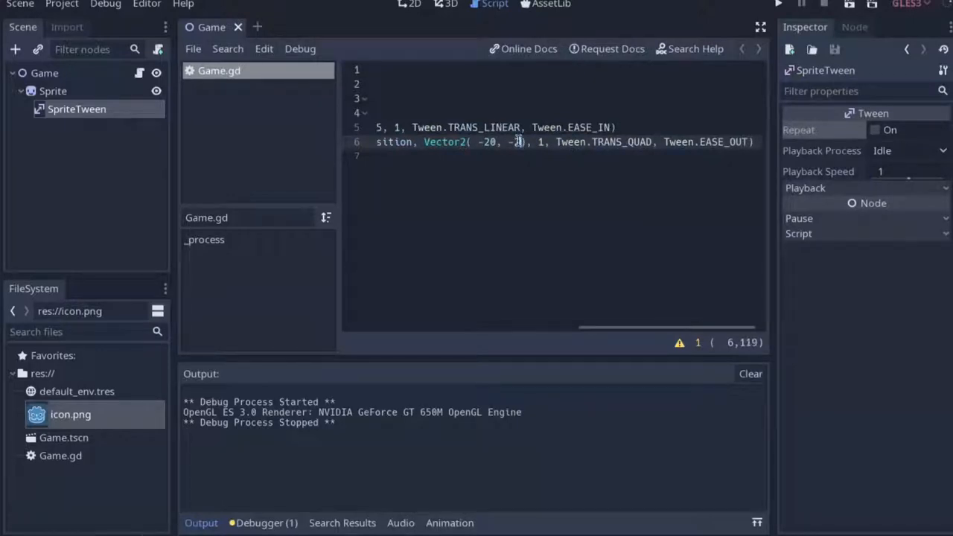
left_click(777, 5)
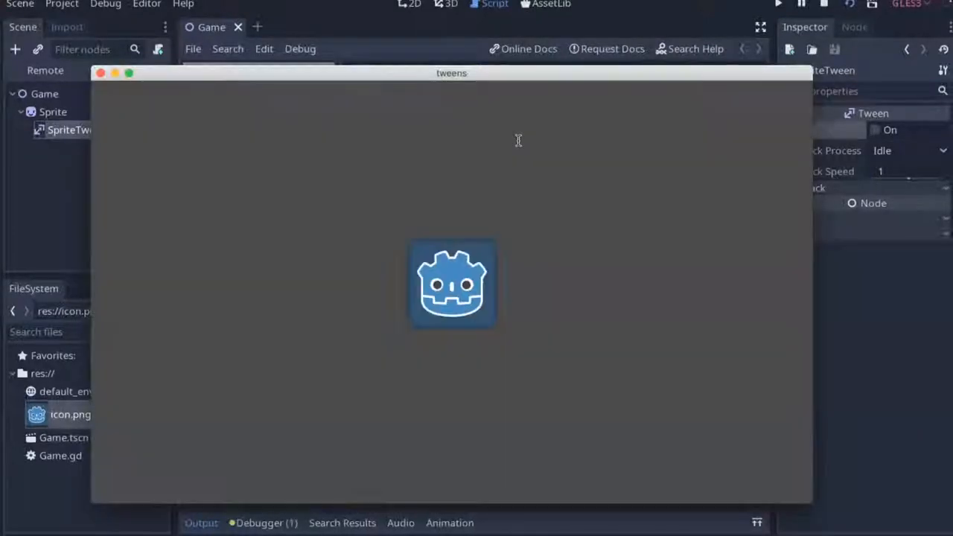